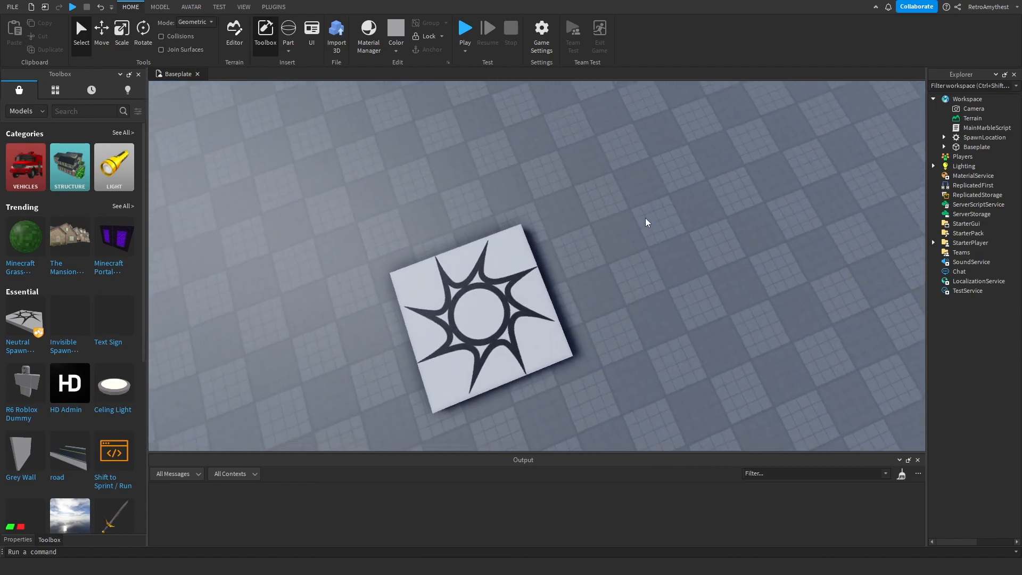
Step: Search the Toolbox images for 'face' and insert Sad Roblox Face under MainMarbleScript
{"action": "left_click", "coordinate": [25, 111]}
{"action": "type", "text": "face"}
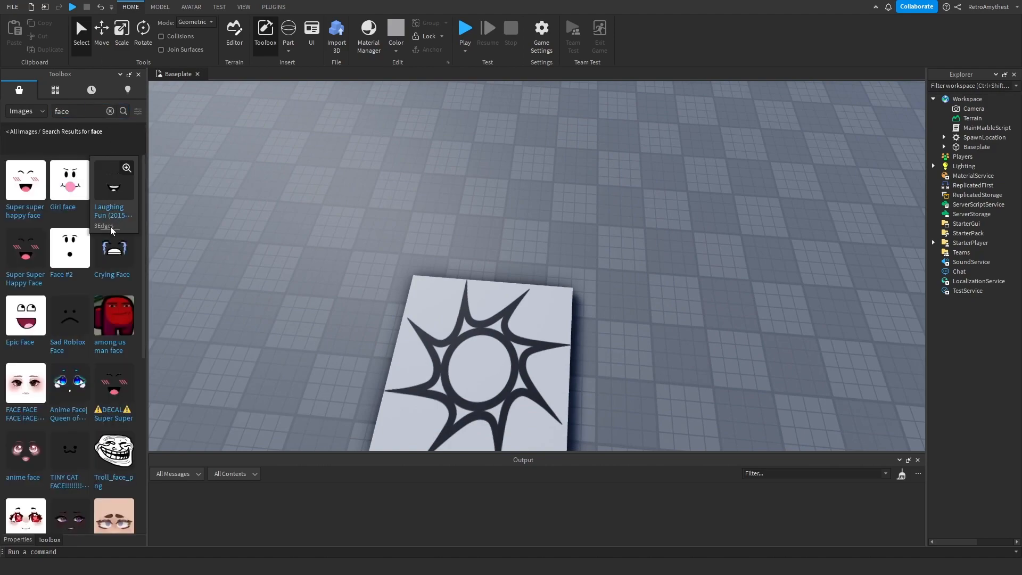
{"action": "mouse_move", "coordinate": [635, 283]}
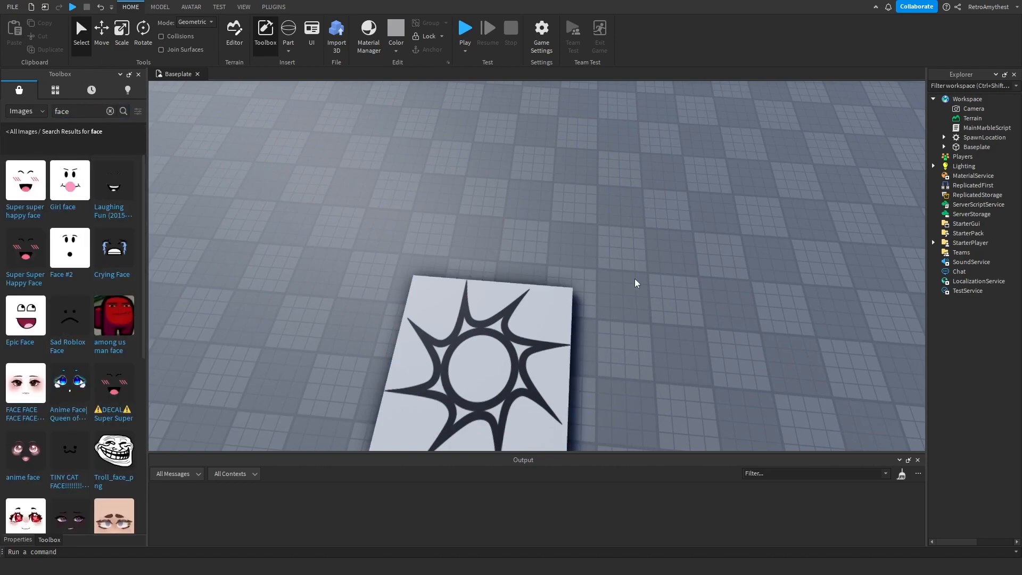
{"action": "mouse_move", "coordinate": [70, 319]}
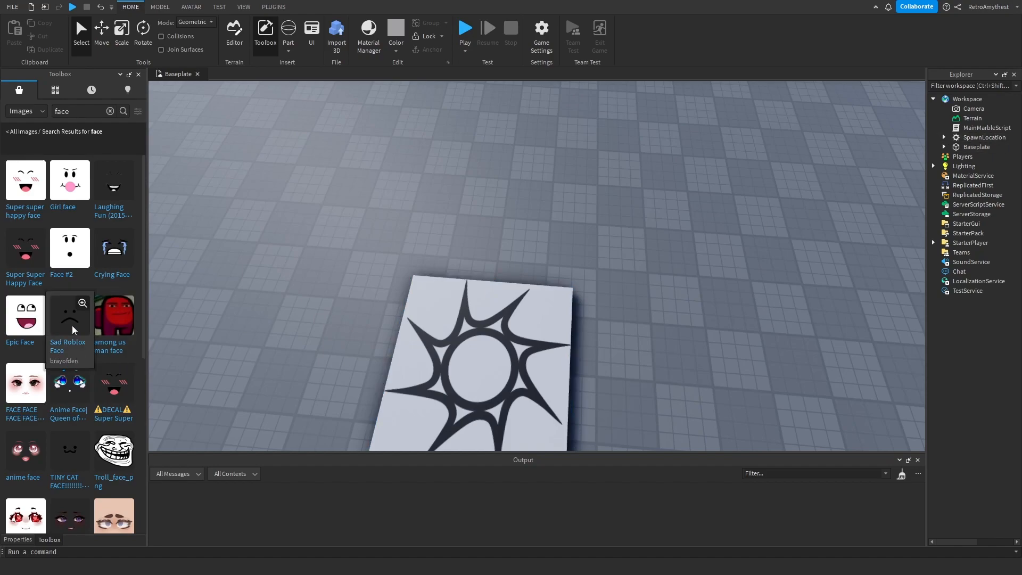
{"action": "left_click", "coordinate": [67, 317]}
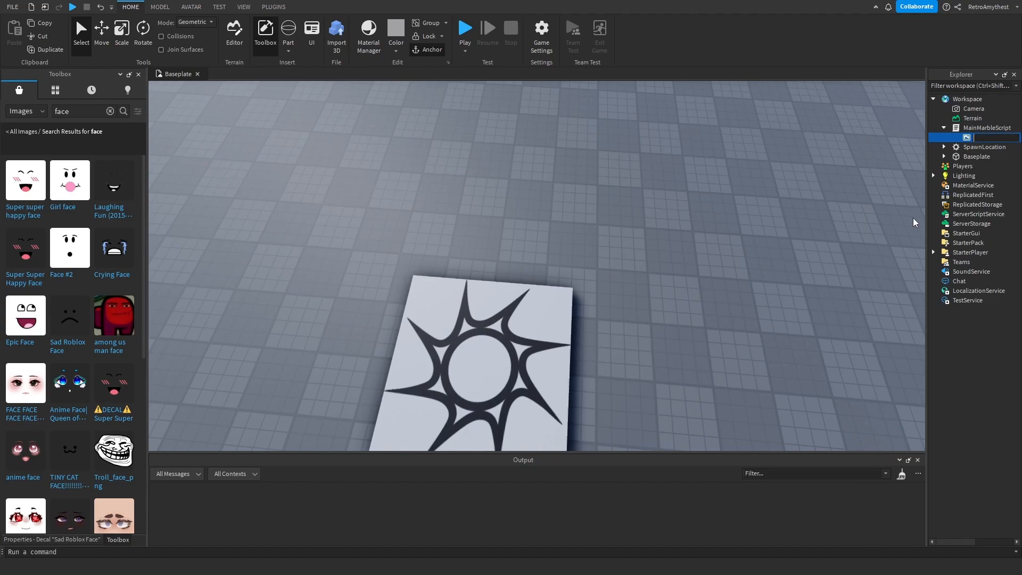
Step: Name the decal Face, review MainMarbleScript's script.Face lines, and run a quick playtest
{"action": "type", "text": "Face"}
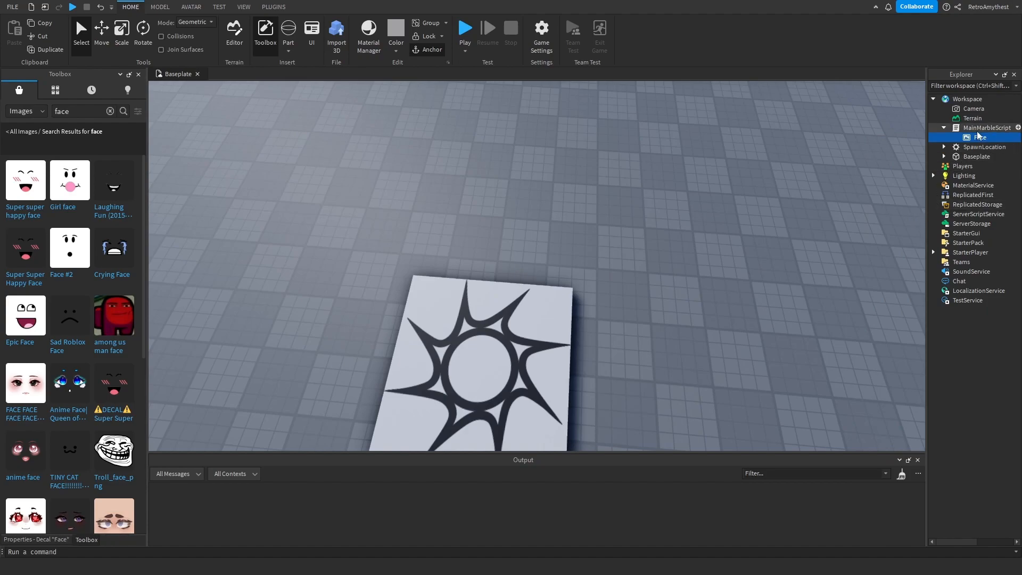
{"action": "double_click", "coordinate": [986, 126]}
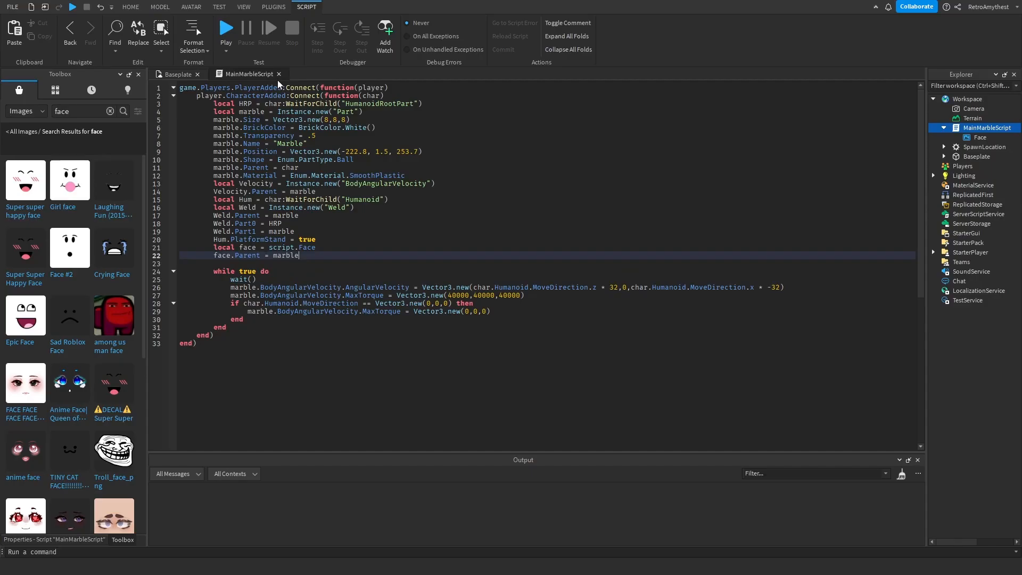
{"action": "left_click", "coordinate": [224, 27]}
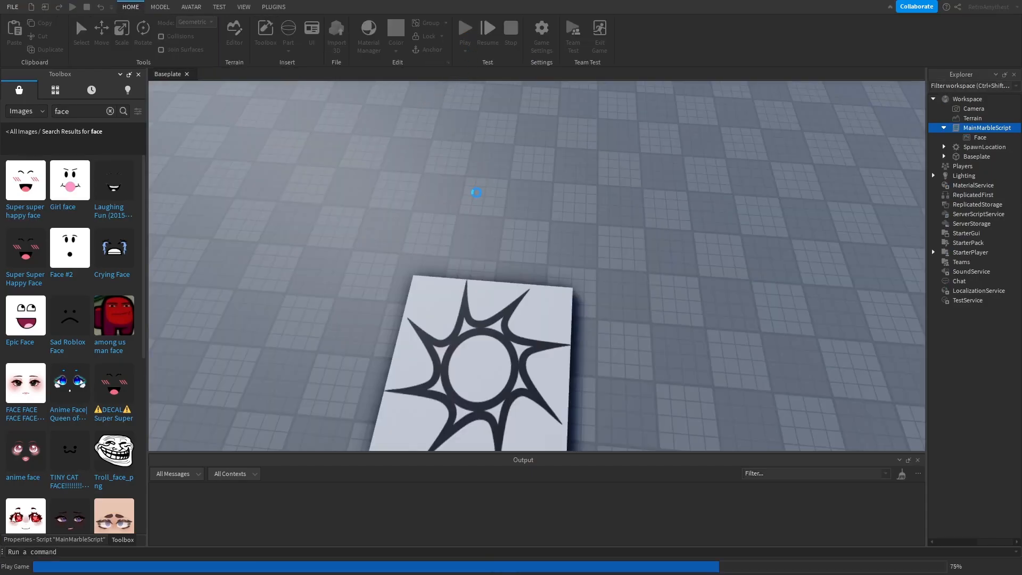
{"action": "left_click", "coordinate": [465, 28]}
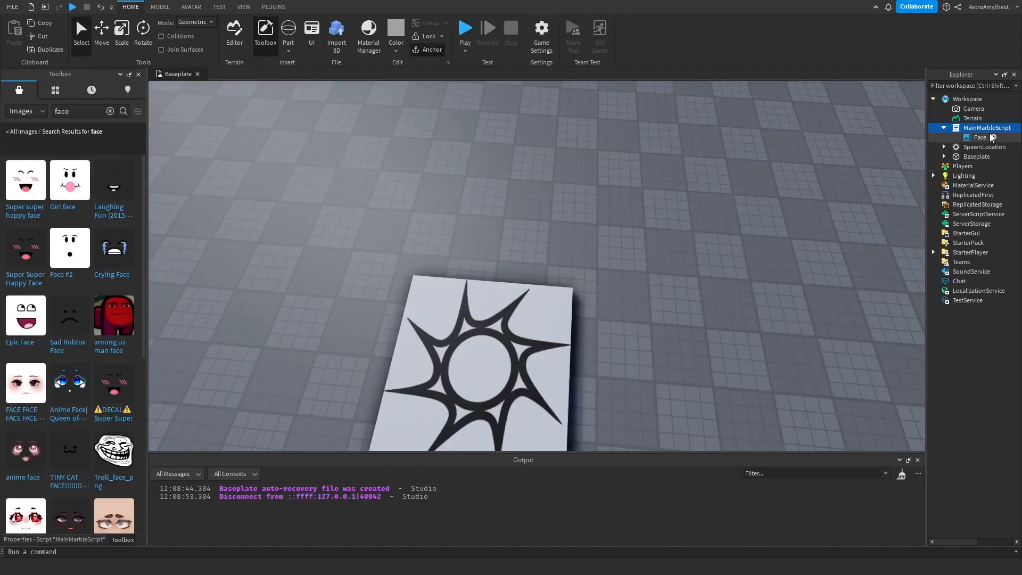
Step: Inspect the Face decal's properties and delete it from MainMarbleScript
{"action": "left_click", "coordinate": [980, 138]}
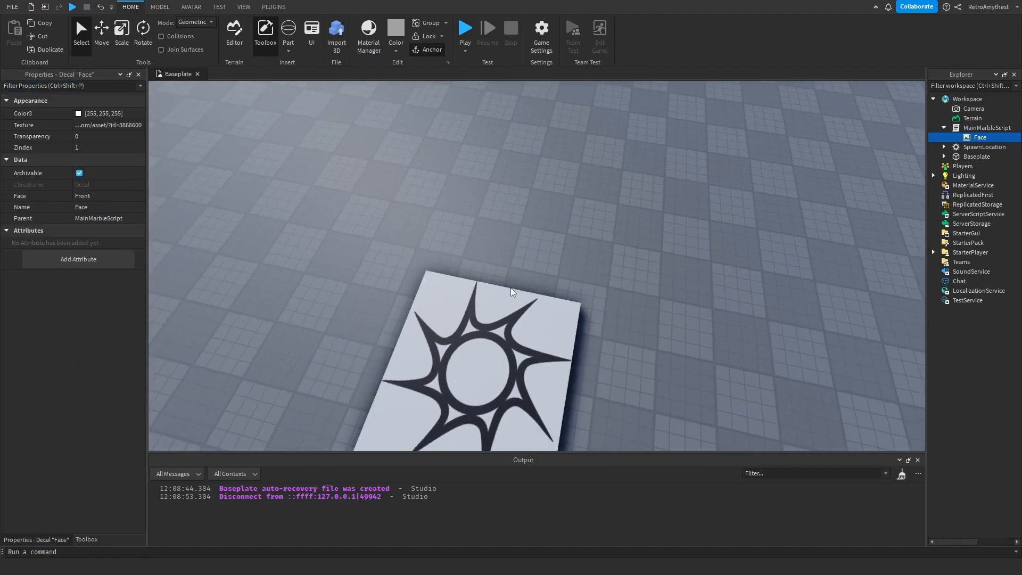
{"action": "left_click", "coordinate": [108, 196]}
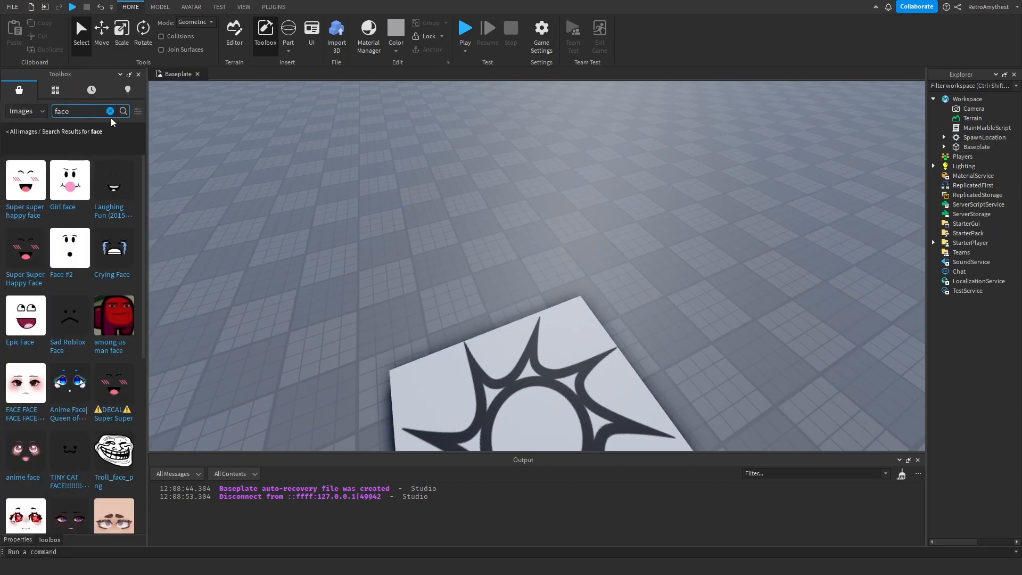
Step: Insert the Awesome galaxy image decal and add a ball Part sized 8,8,8
{"action": "type", "text": "galaxy"}
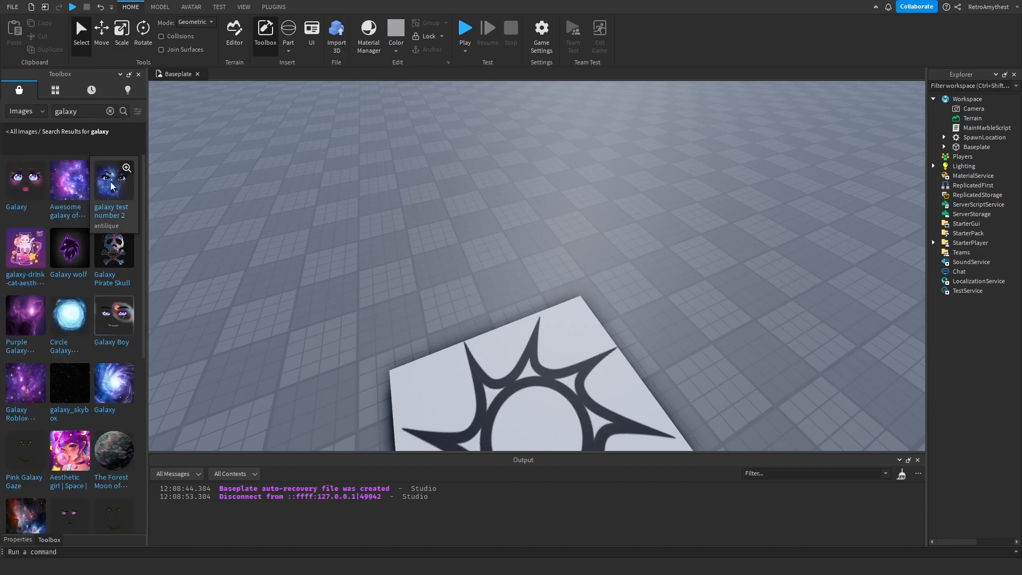
{"action": "left_click", "coordinate": [68, 181]}
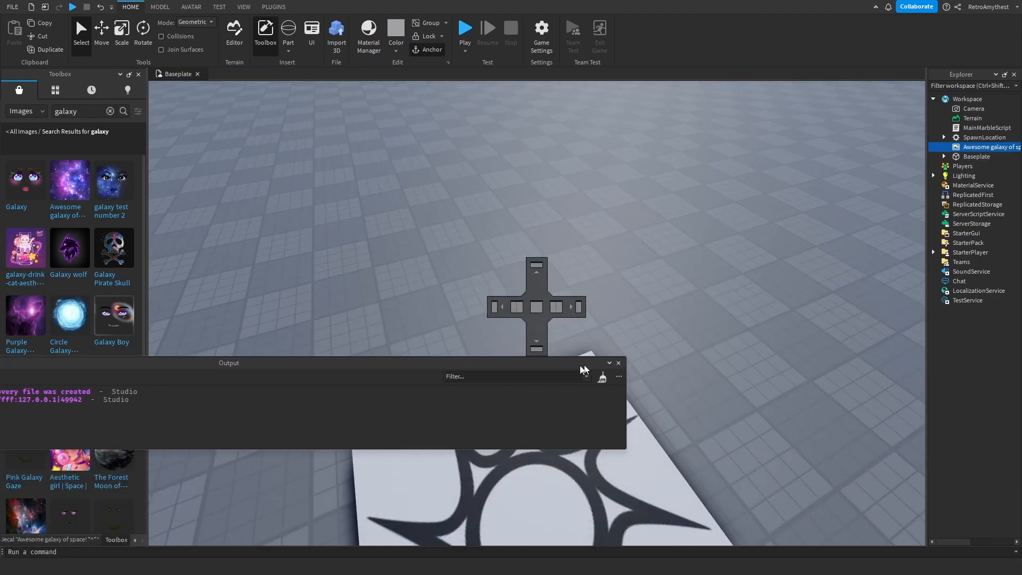
{"action": "left_click", "coordinate": [159, 8]}
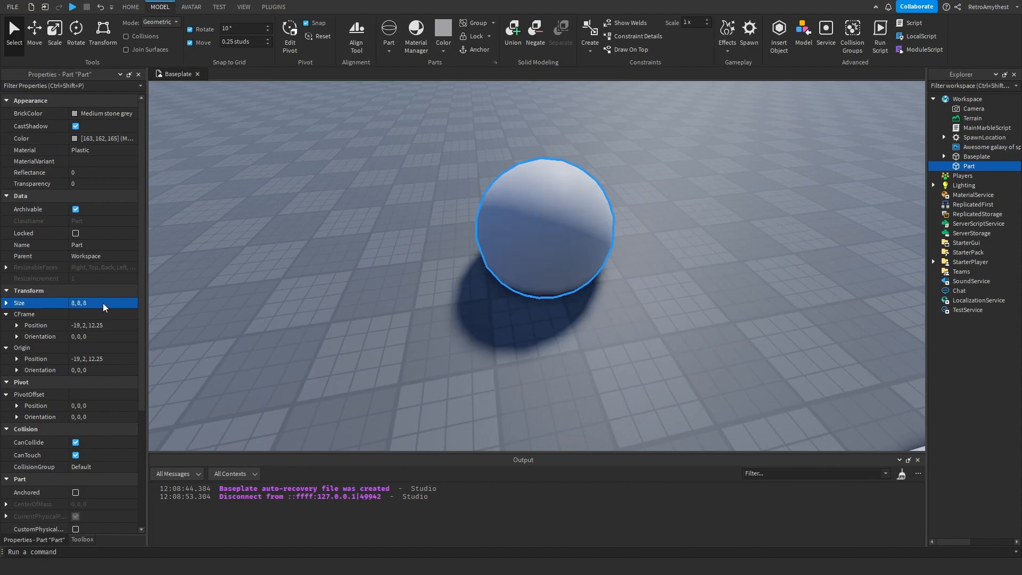
Step: Parent the galaxy decal to the ball, rename it DecalF, and duplicate it
{"action": "left_click", "coordinate": [86, 172]}
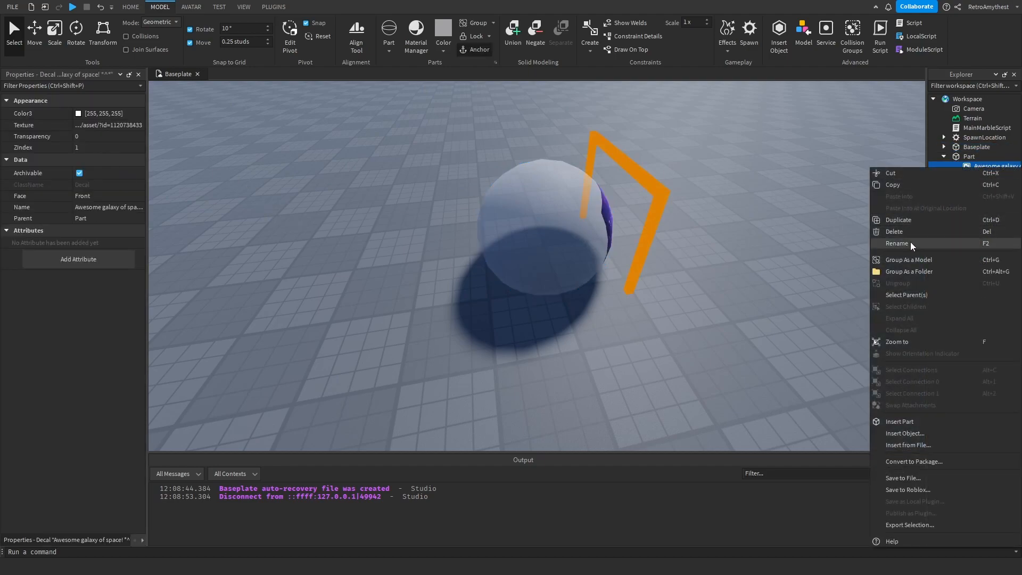
{"action": "left_click", "coordinate": [896, 243]}
{"action": "type", "text": "DecalF"}
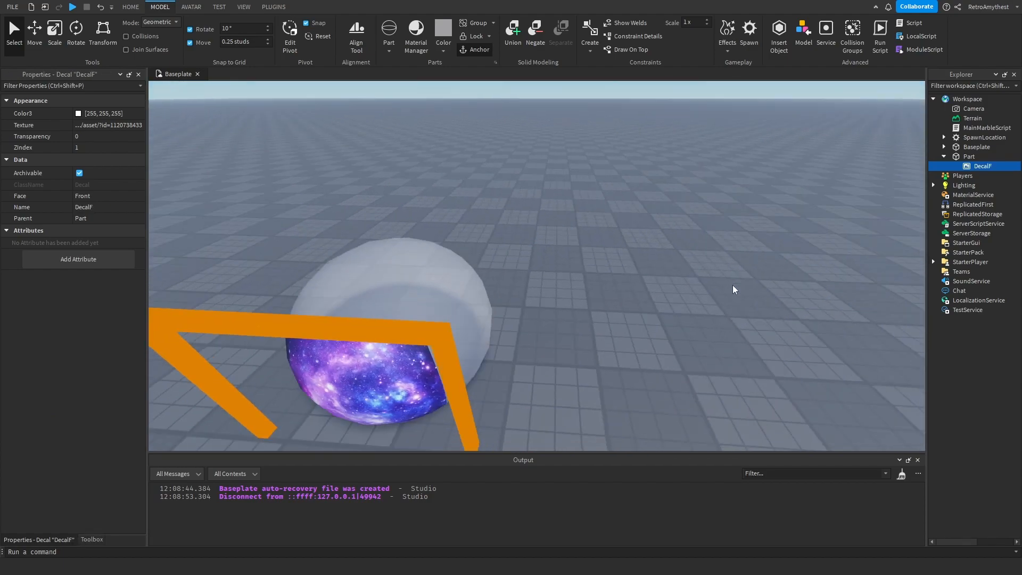
{"action": "right_click", "coordinate": [980, 166]}
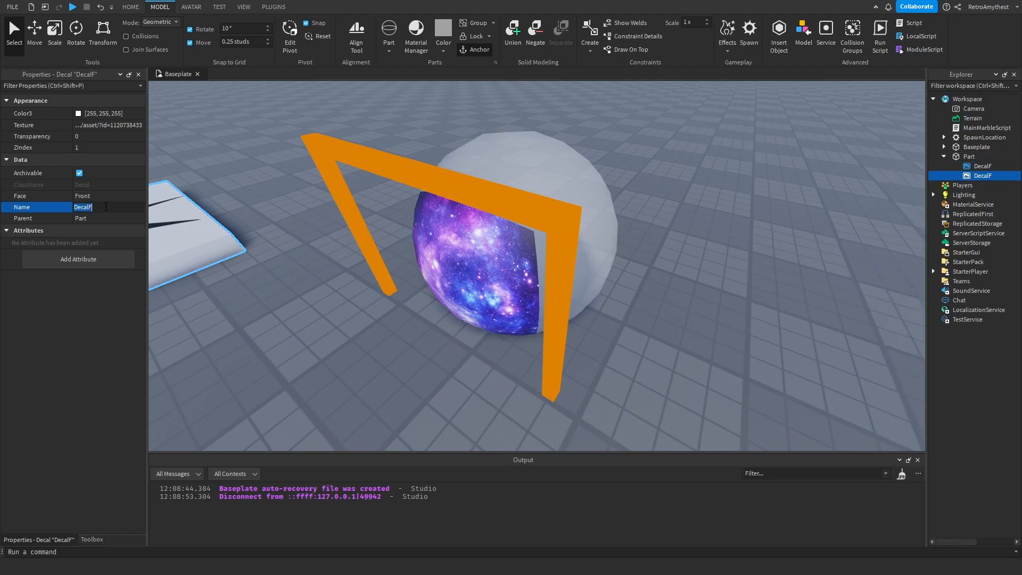
{"action": "type", "text": "Decal"}
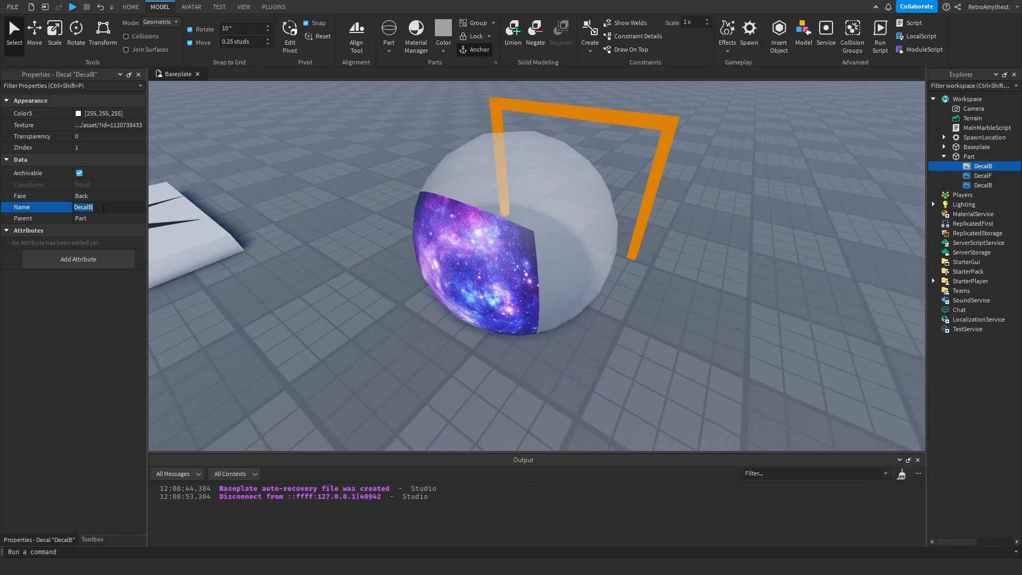
Step: Rename copies DecalL and DecalT and set them to the left and top faces
{"action": "type", "text": "DecalL"}
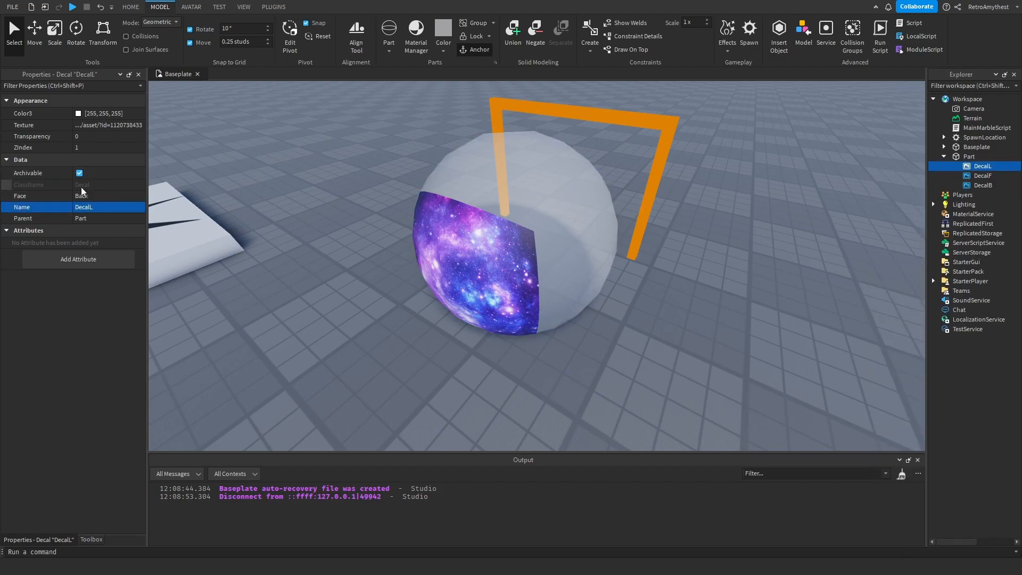
{"action": "left_click", "coordinate": [108, 196]}
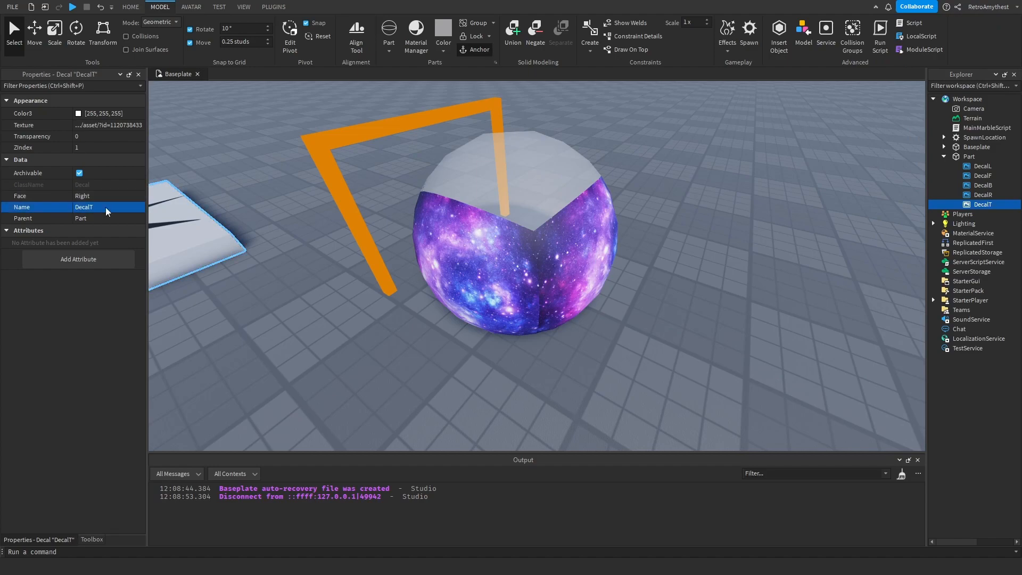
{"action": "left_click", "coordinate": [98, 196]}
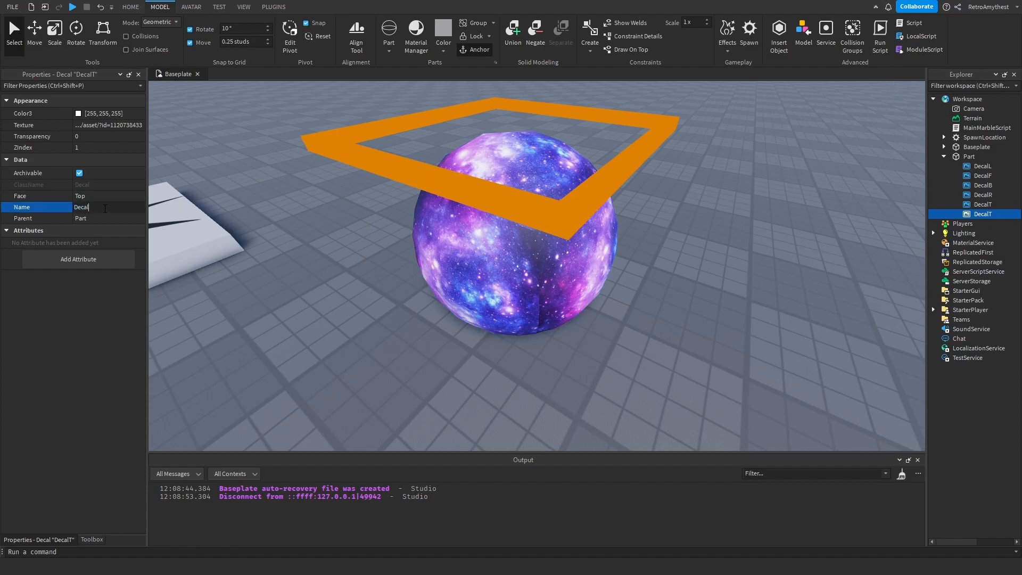
Step: Move the six decals into MainMarbleScript, remove the ball Part, and open the script
{"action": "left_click", "coordinate": [985, 137]}
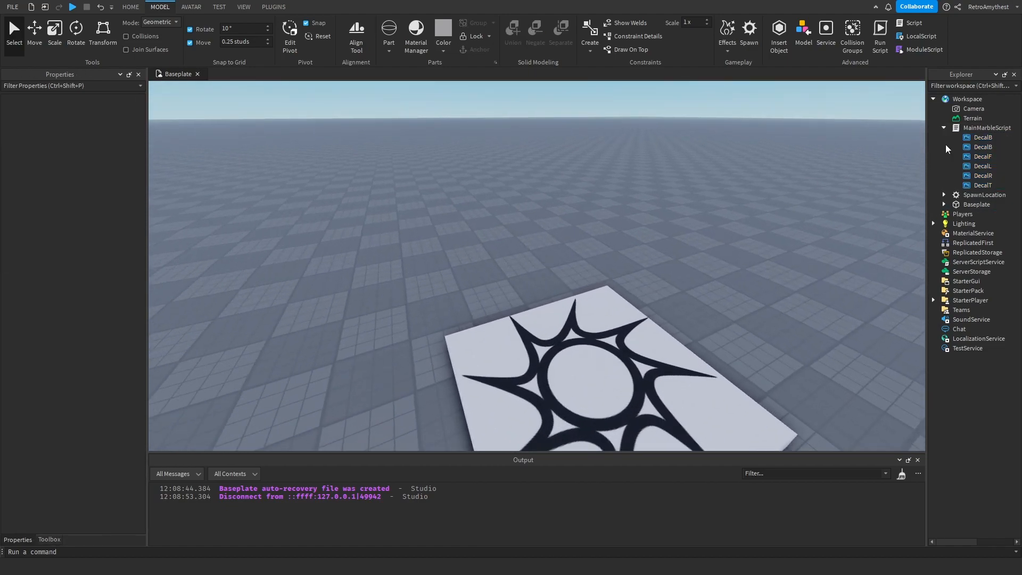
{"action": "double_click", "coordinate": [988, 126]}
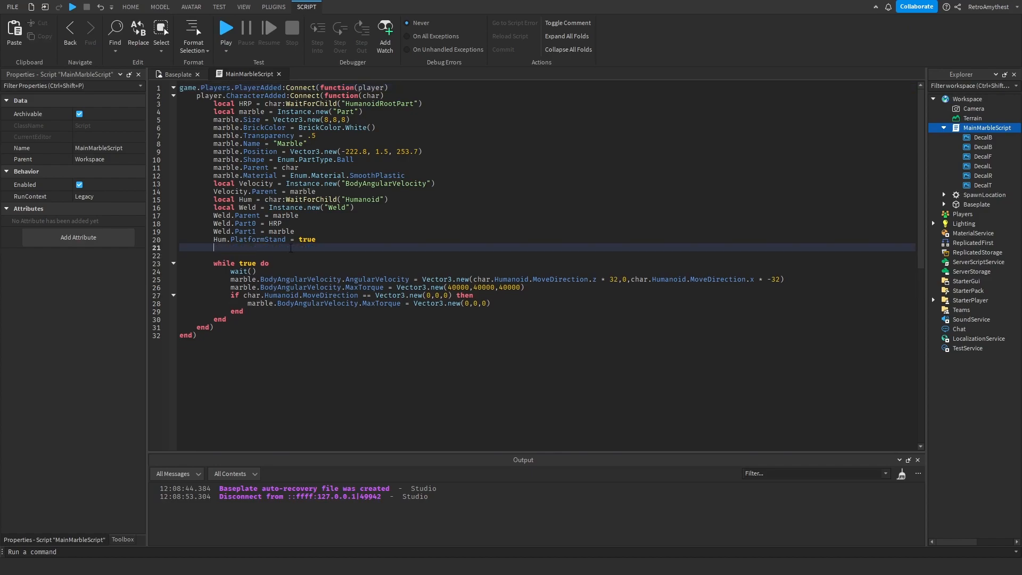
Step: Write 'local decals' GetChildren line and a for loop cloning decals[i] onto the marble
{"action": "type", "text": "local decals = script:GetChildren("}
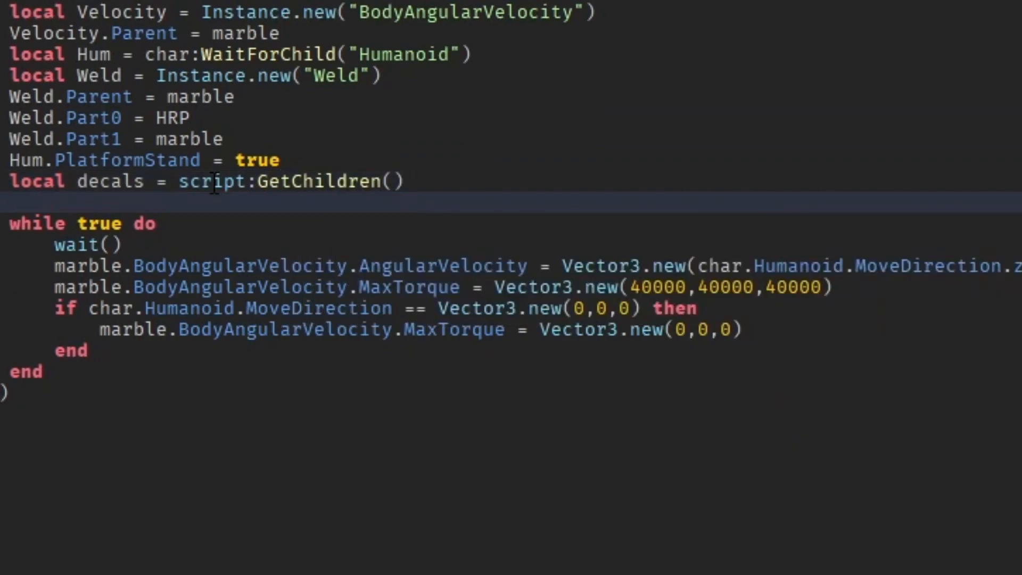
{"action": "type", "text": "for i = 1"}
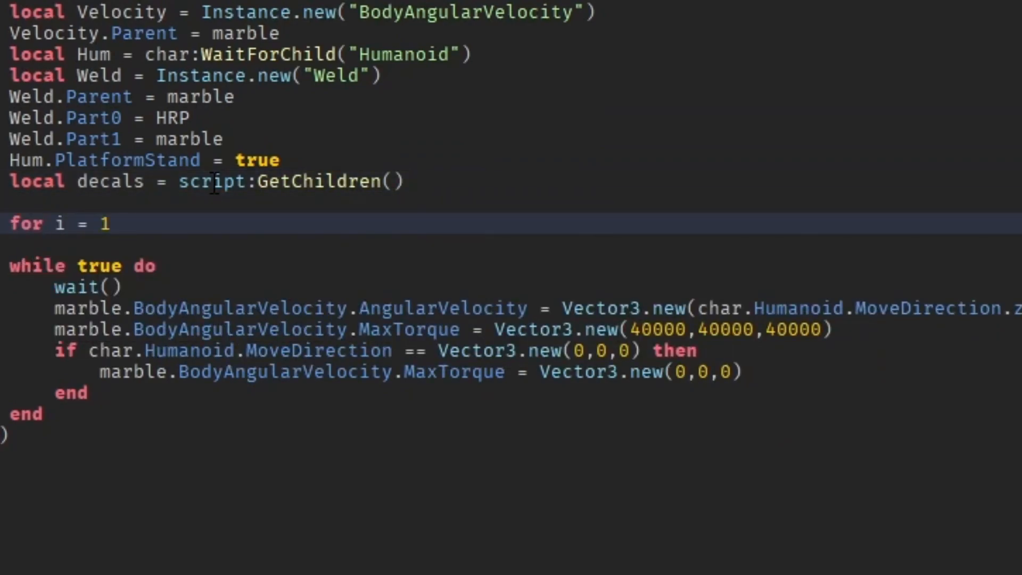
{"action": "type", "text": ",#decals do"}
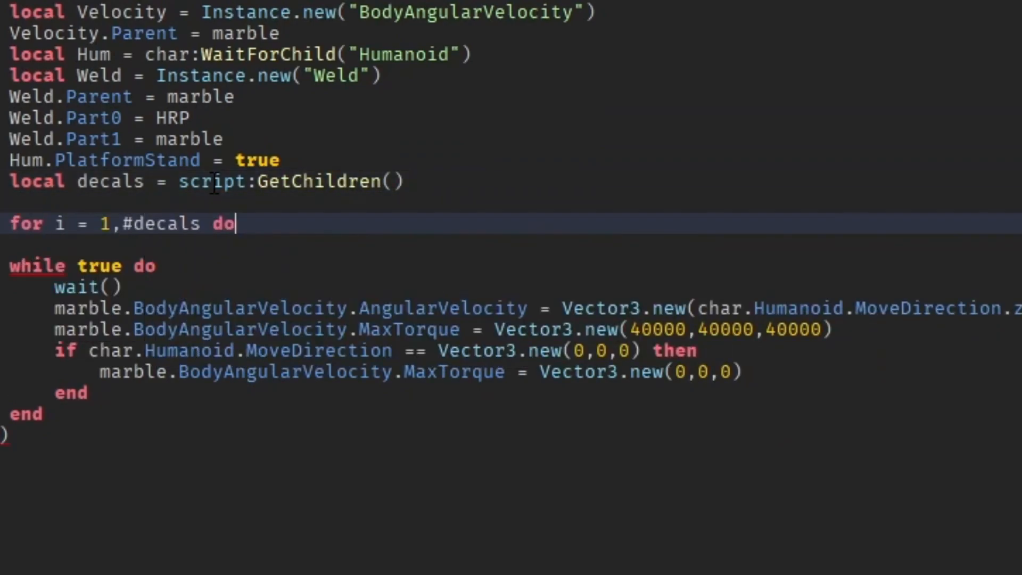
{"action": "type", "text": "decals["}
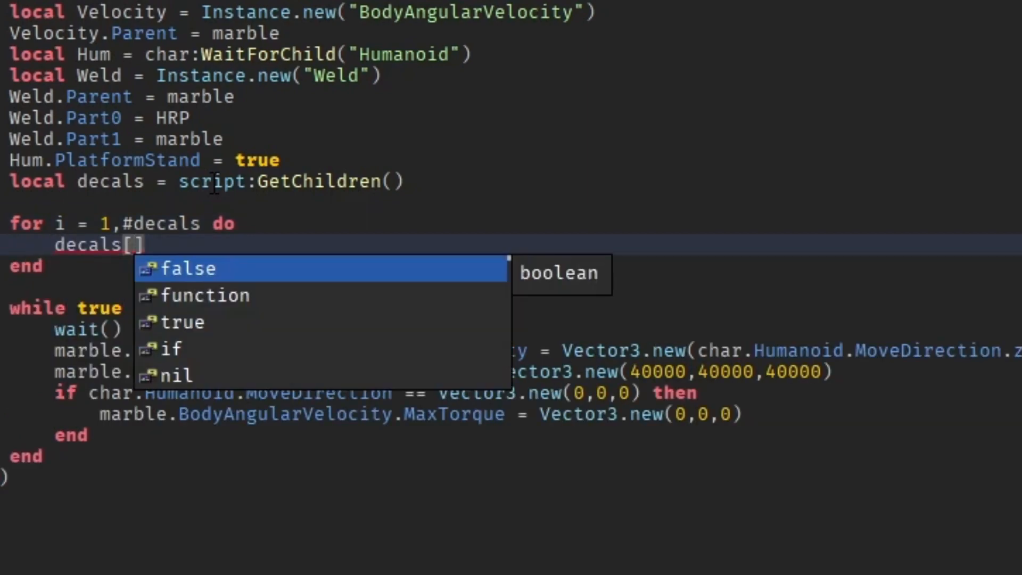
{"action": "type", "text": "i]:Clone().Parent ="}
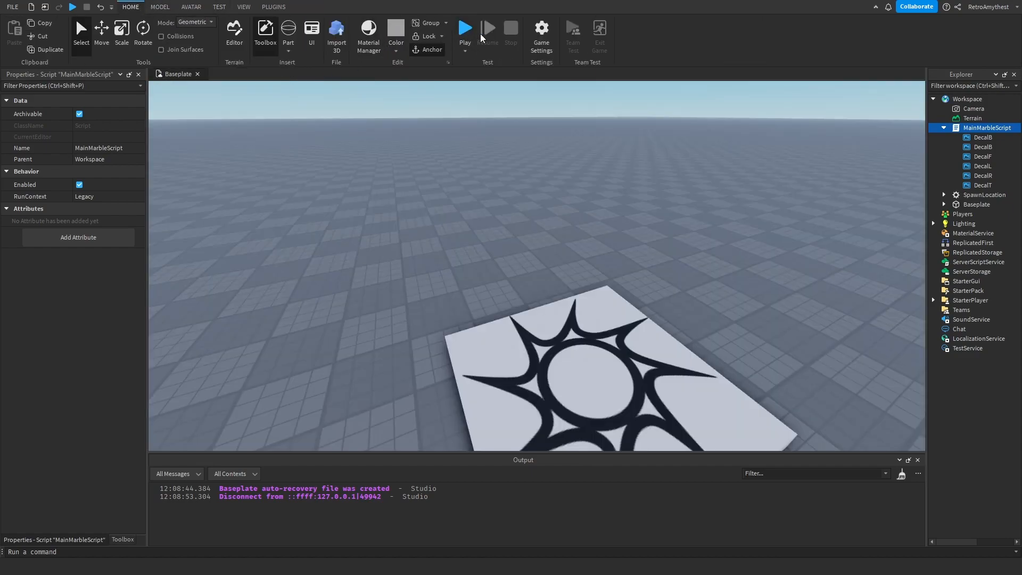
Step: Start a playtest of the marble with its galaxy decals
{"action": "left_click", "coordinate": [465, 31]}
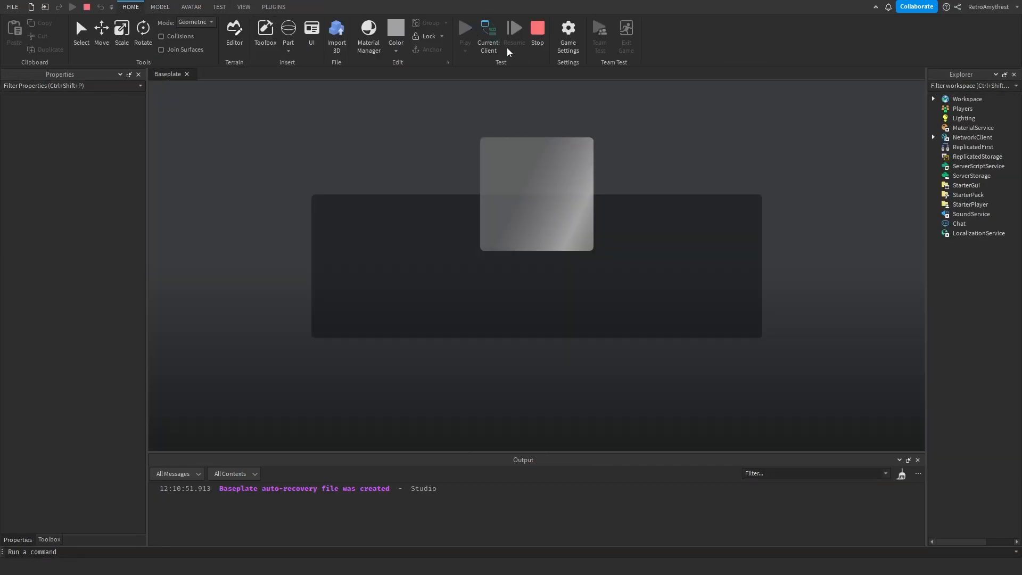
{"action": "left_click", "coordinate": [465, 28]}
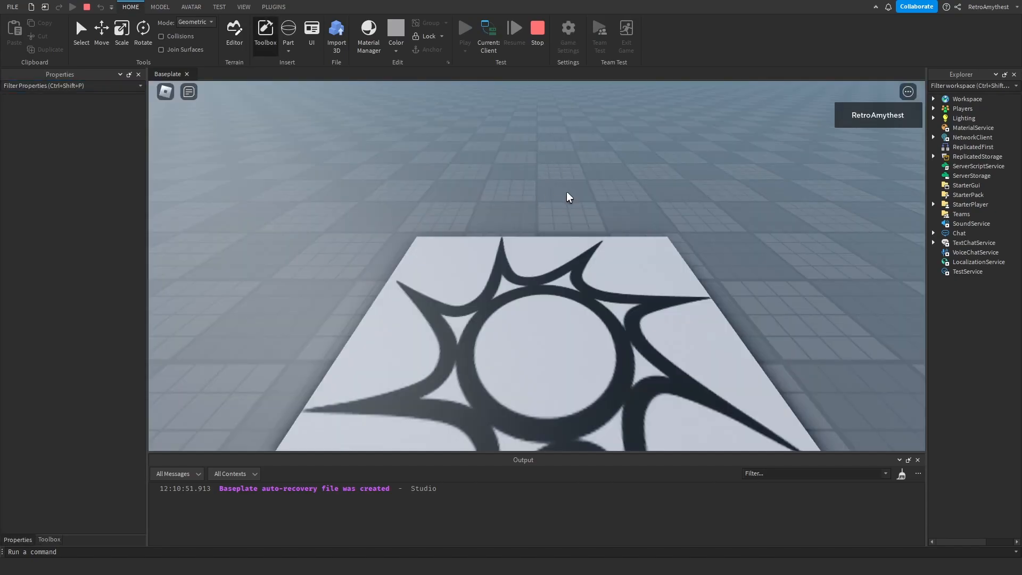